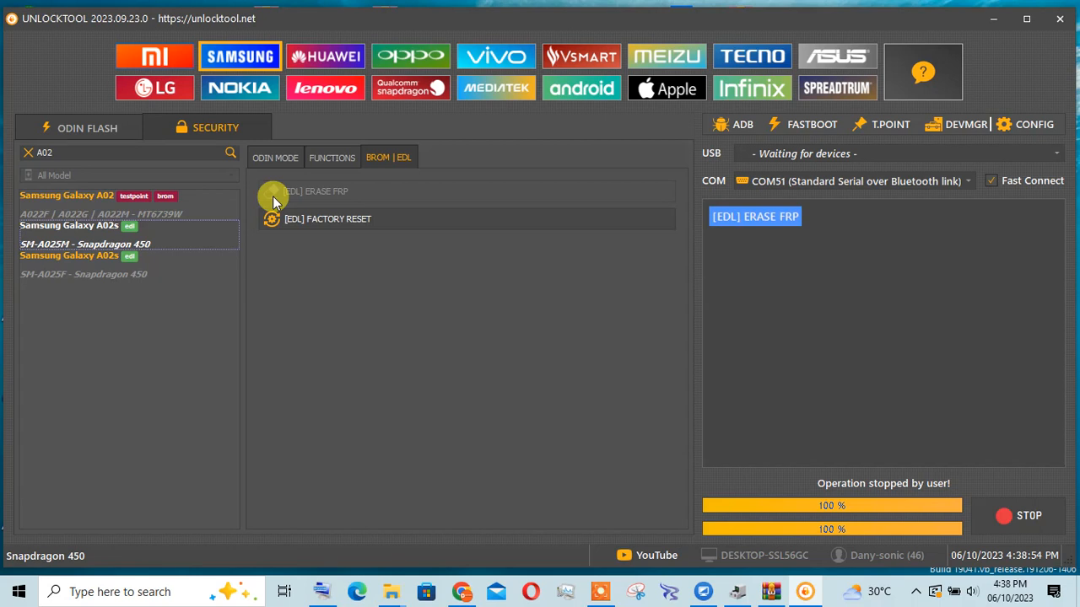
- Start the [EDL] Erase FRP operation for the Samsung Galaxy A02s so authentication begins
left_click(320, 191)
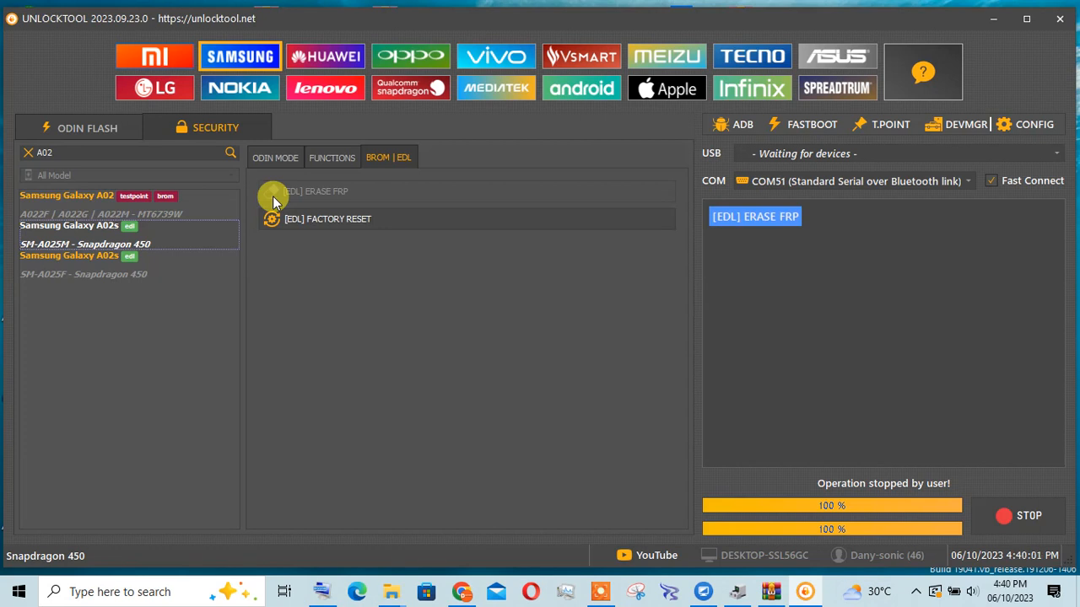
left_click(315, 191)
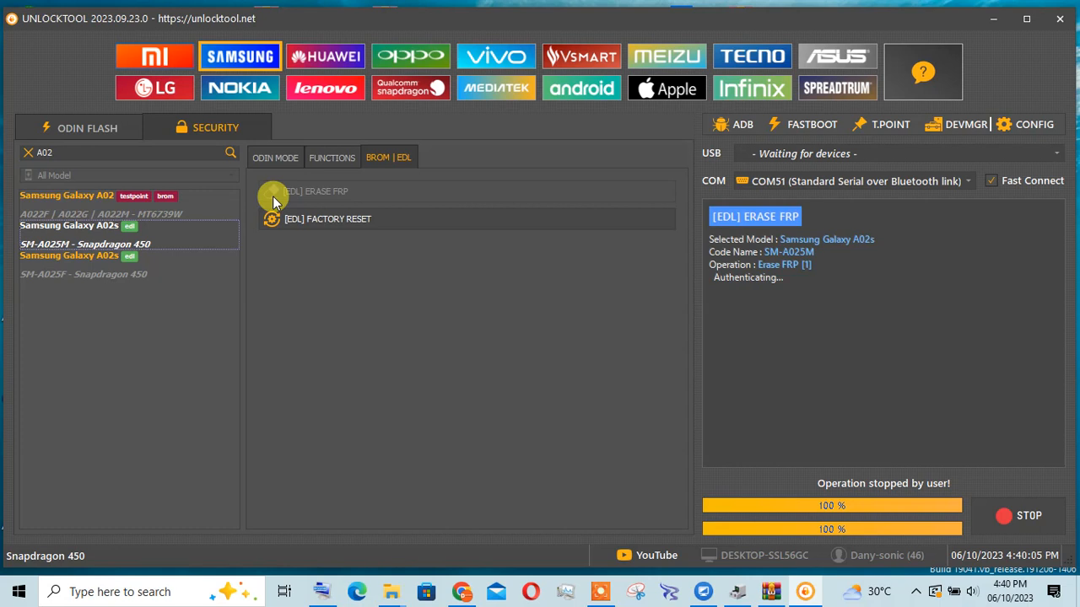